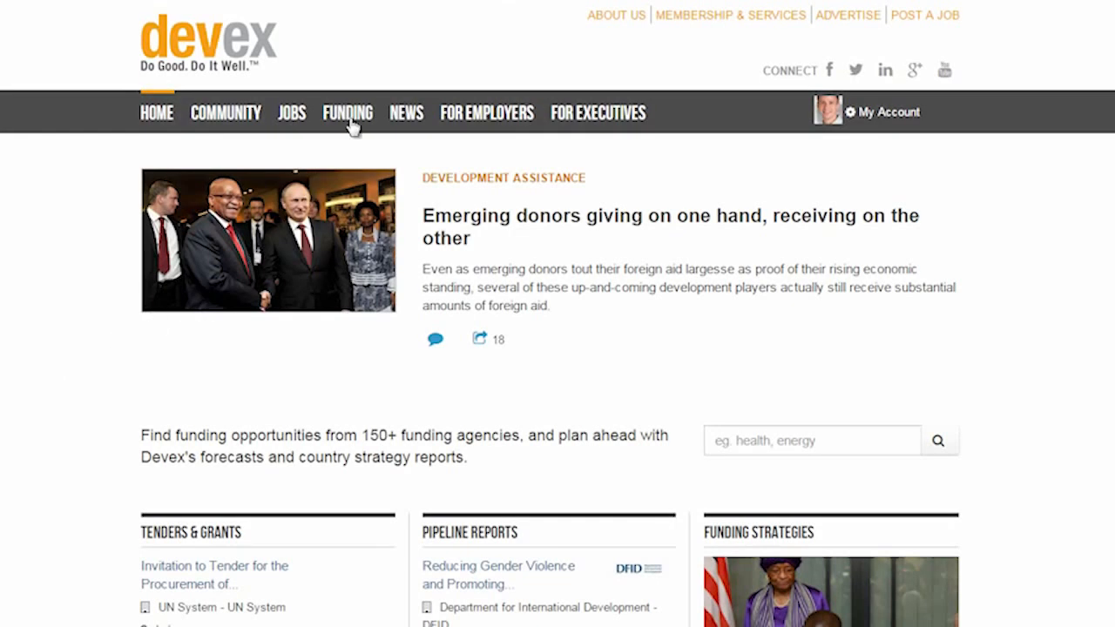
Step: Open Create A Business Alert from the Funding menu
{"action": "left_click", "coordinate": [347, 112]}
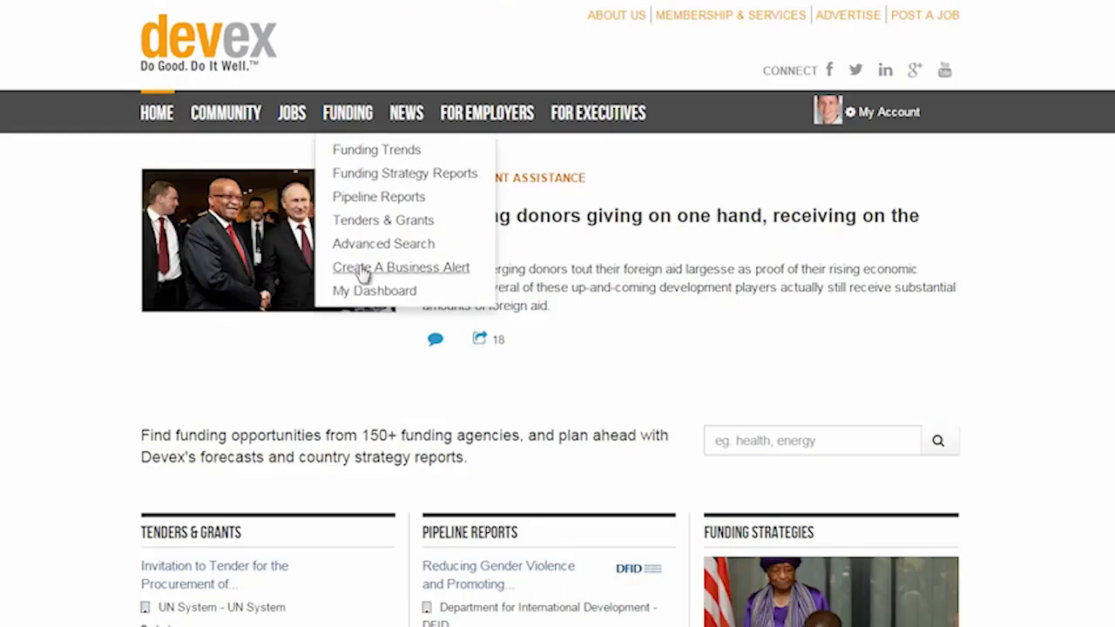
{"action": "left_click", "coordinate": [401, 267]}
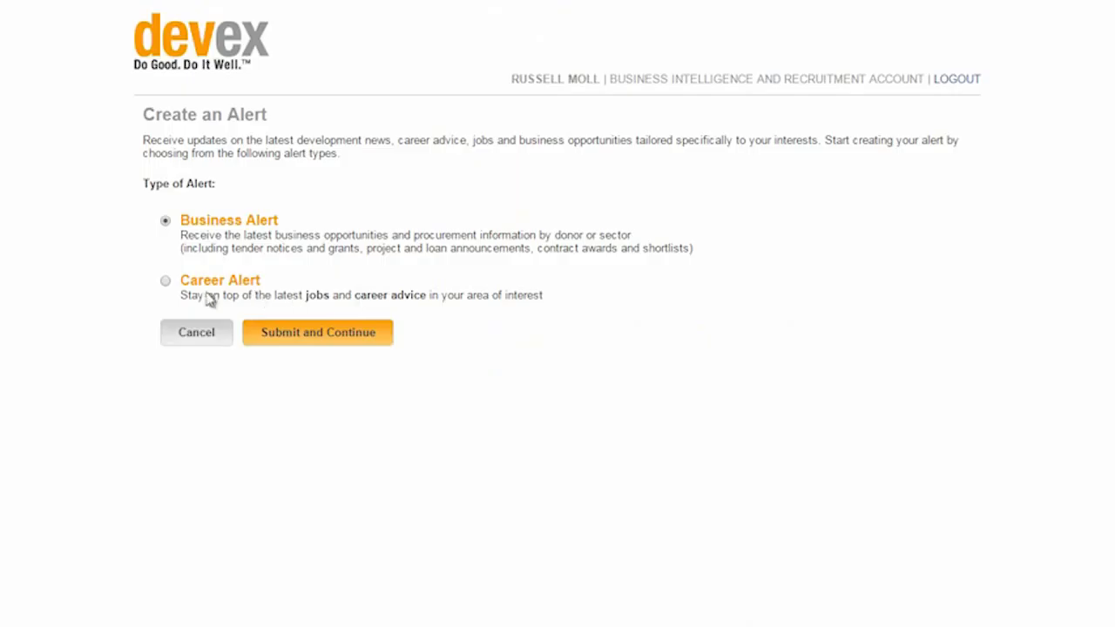
Step: Choose the Business Alert type and submit it to reach keyword selection
{"action": "left_click", "coordinate": [165, 280]}
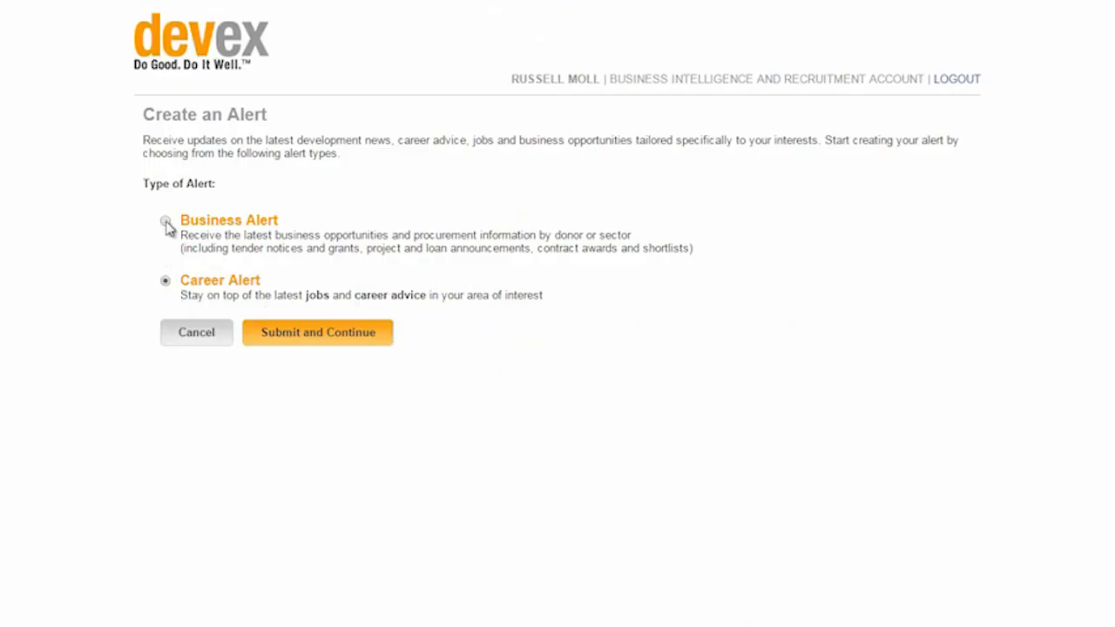
{"action": "left_click", "coordinate": [166, 224]}
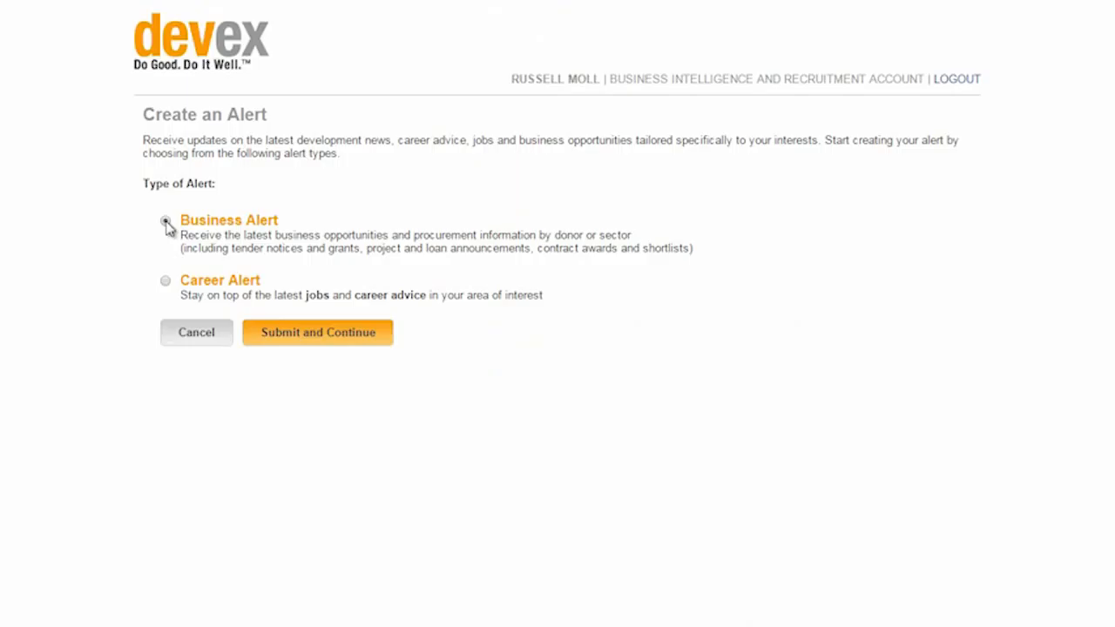
{"action": "left_click", "coordinate": [166, 220]}
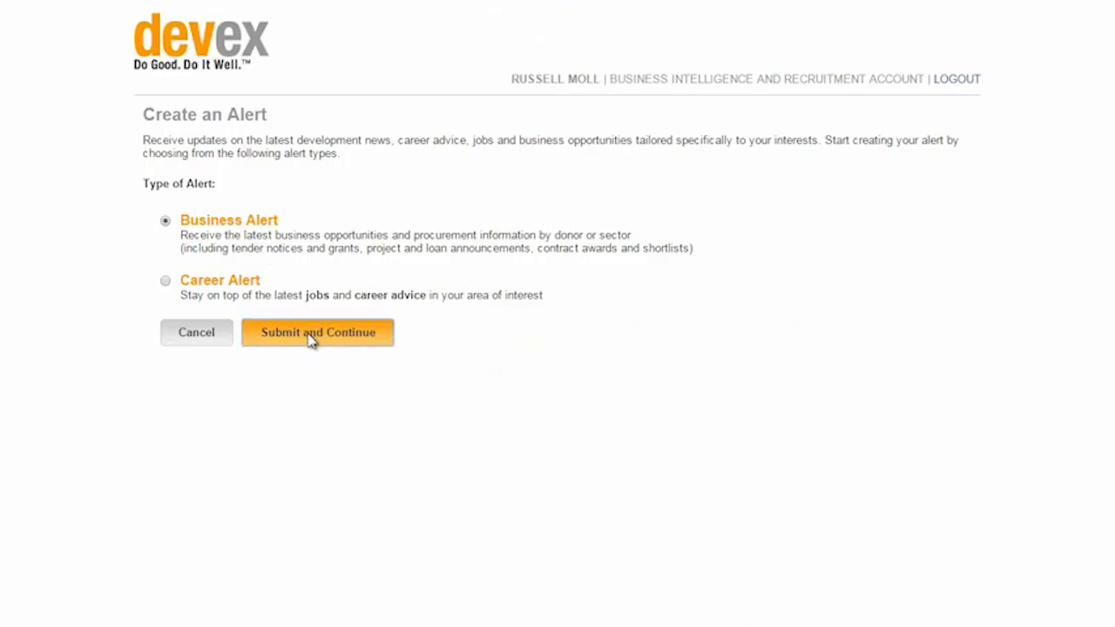
{"action": "left_click", "coordinate": [317, 332]}
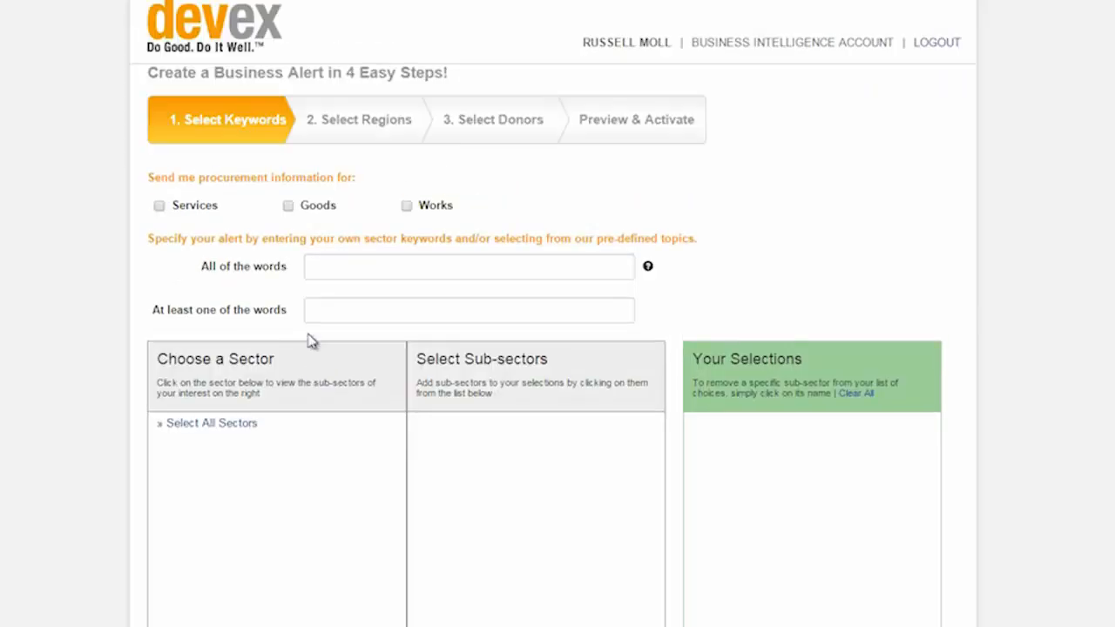
{"action": "mouse_move", "coordinate": [286, 272]}
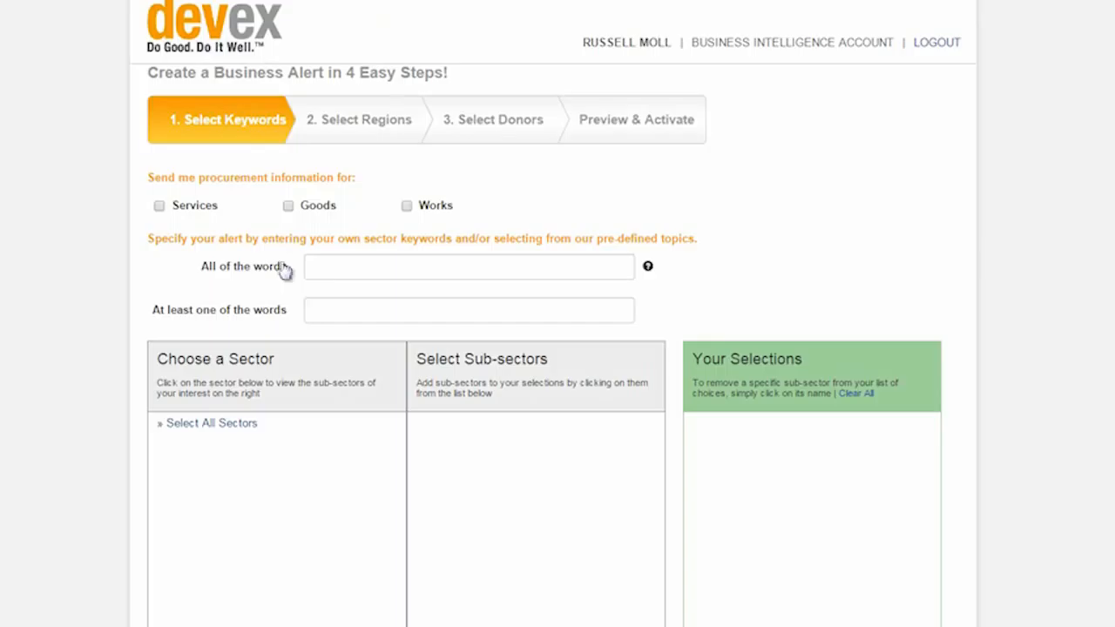
{"action": "mouse_move", "coordinate": [355, 152]}
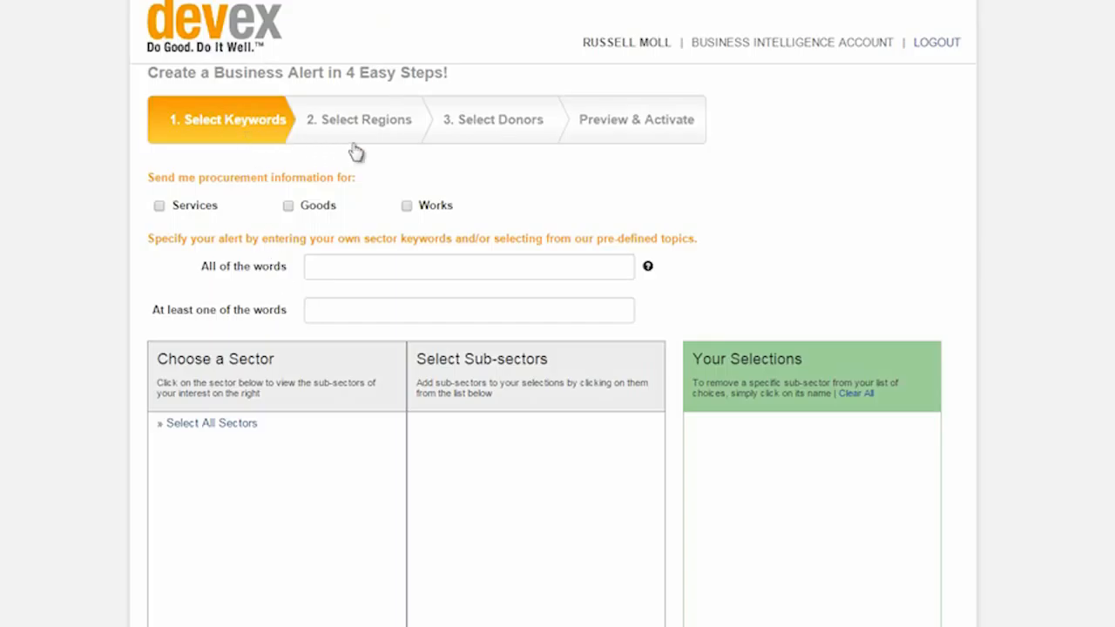
Step: Tick Services as the procurement type and focus the All of the words field
{"action": "left_click", "coordinate": [211, 422]}
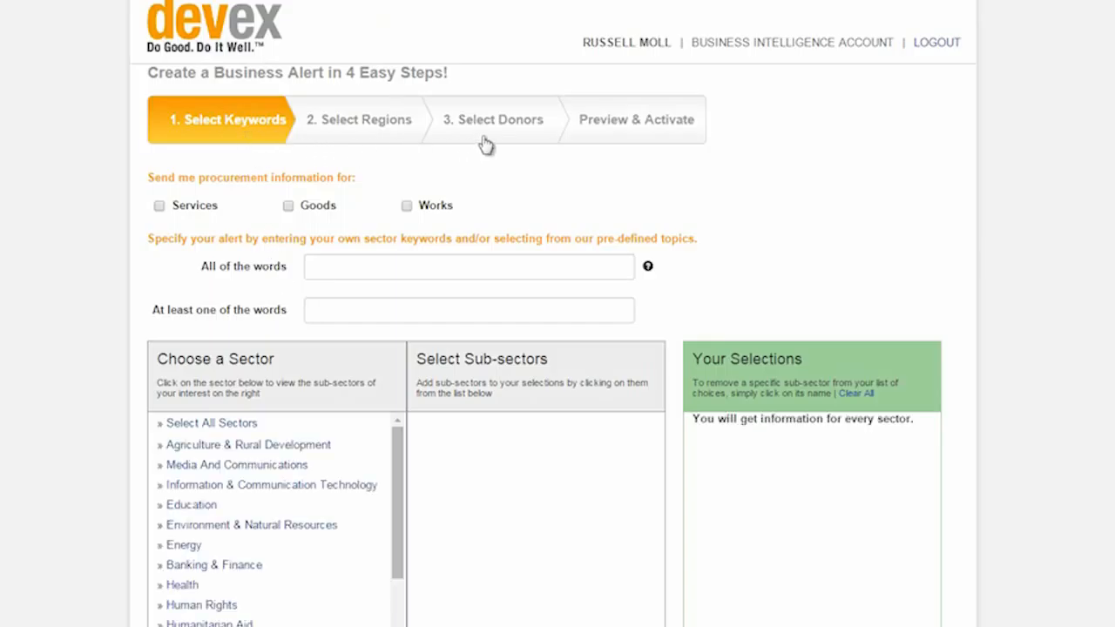
{"action": "mouse_move", "coordinate": [662, 141]}
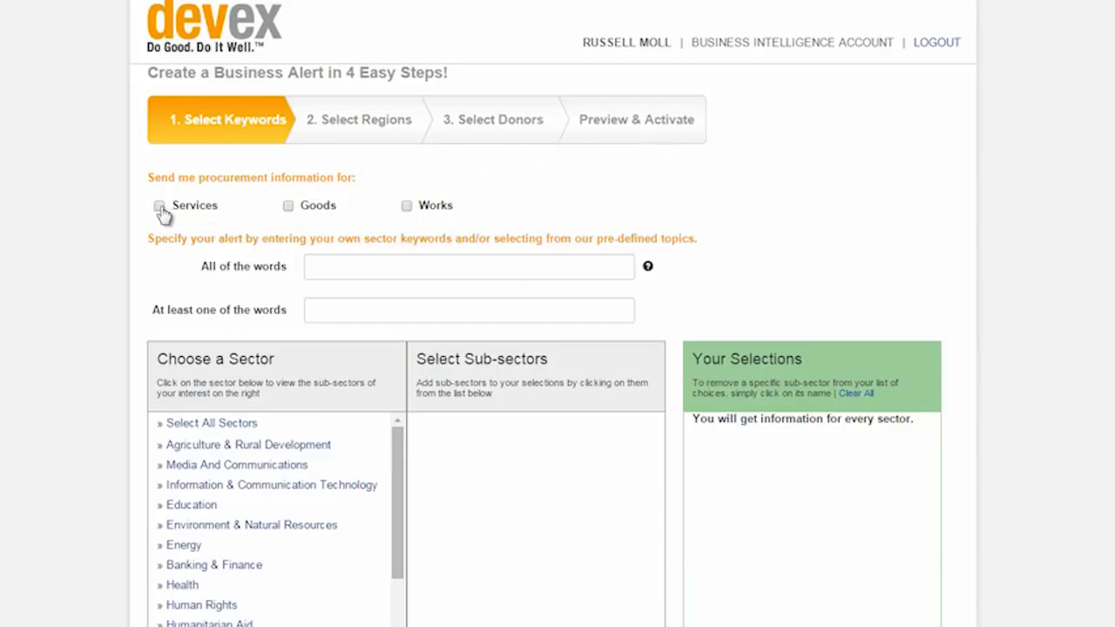
{"action": "left_click", "coordinate": [160, 205]}
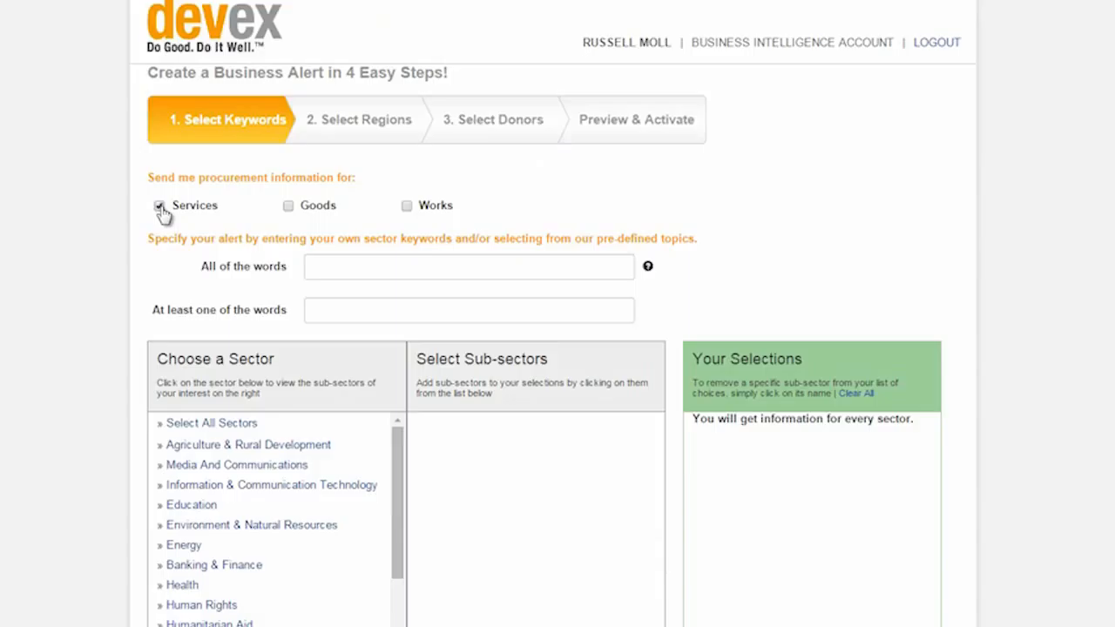
{"action": "left_click", "coordinate": [159, 206]}
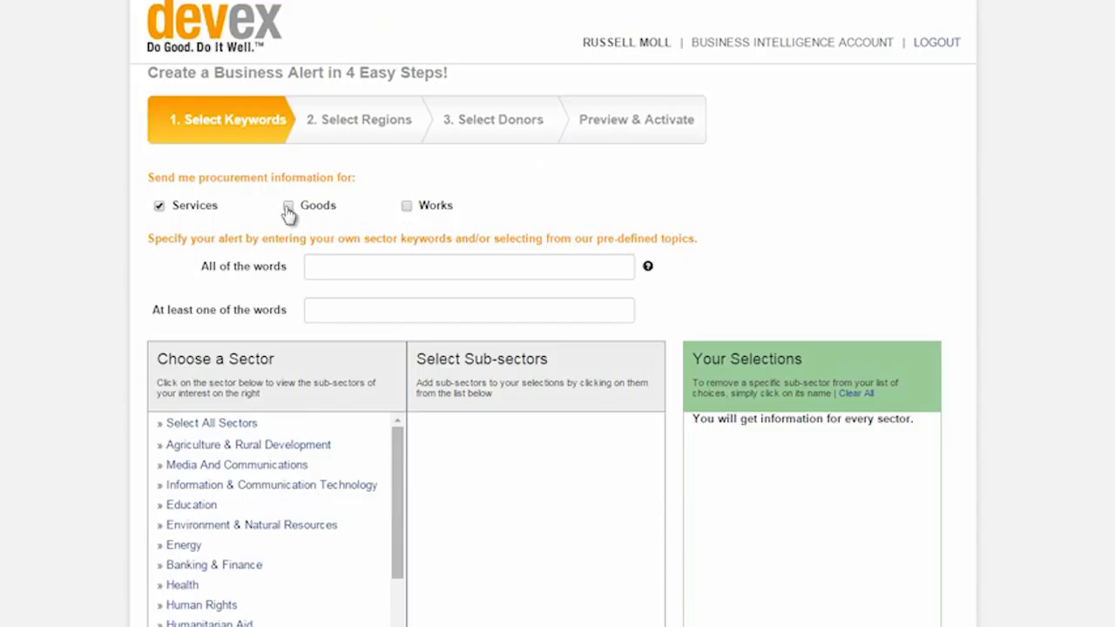
{"action": "left_click", "coordinate": [469, 266]}
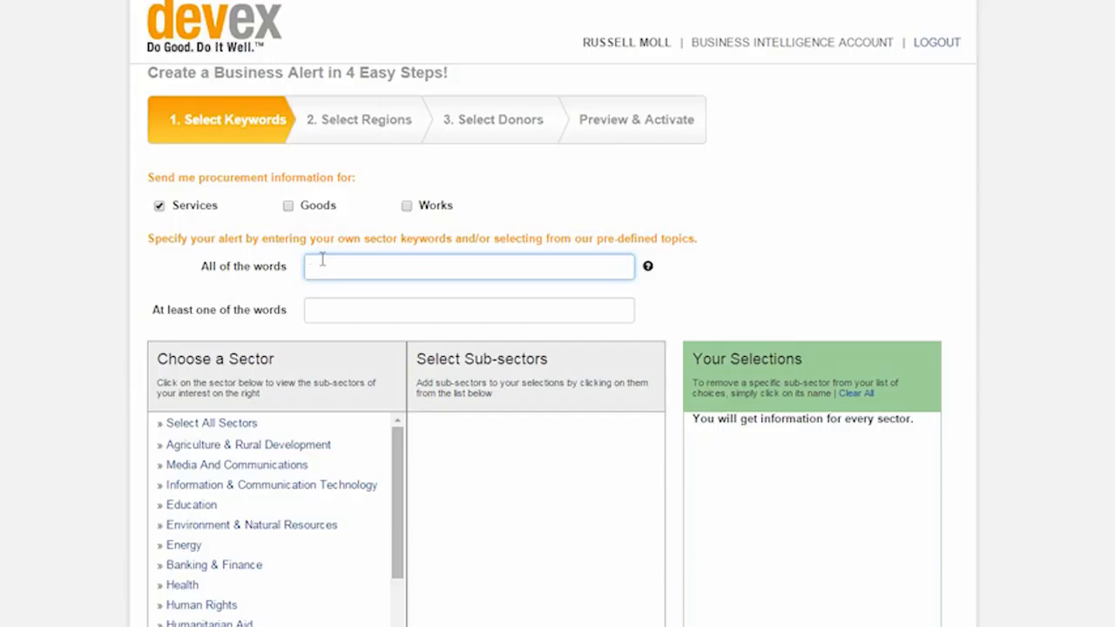
Step: Enter 'water' as a required word and 'sanitation' as an optional word
{"action": "type", "text": "water"}
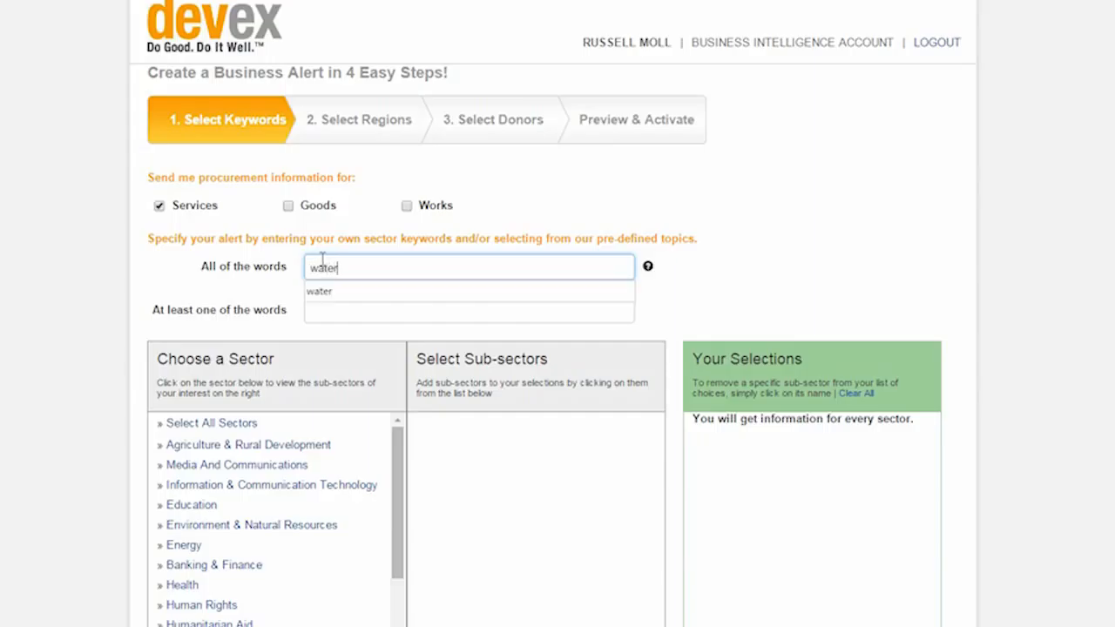
{"action": "type", "text": "sanitation"}
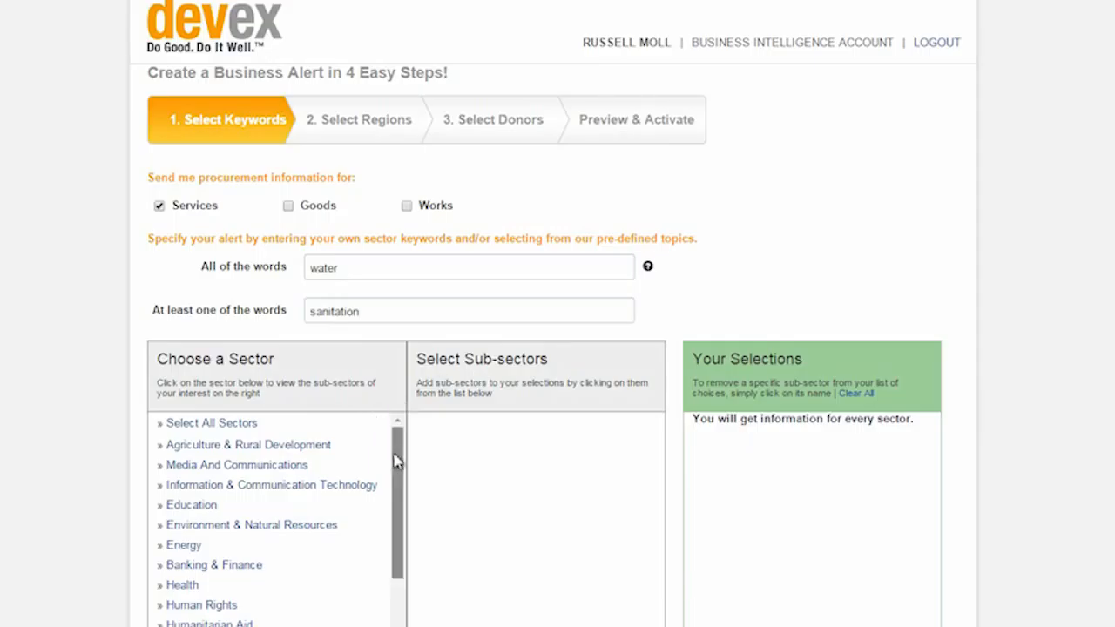
Step: Add the Water sector with all its Water sub-sectors
{"action": "scroll", "scroll_direction": "down", "scroll_amount": 3}
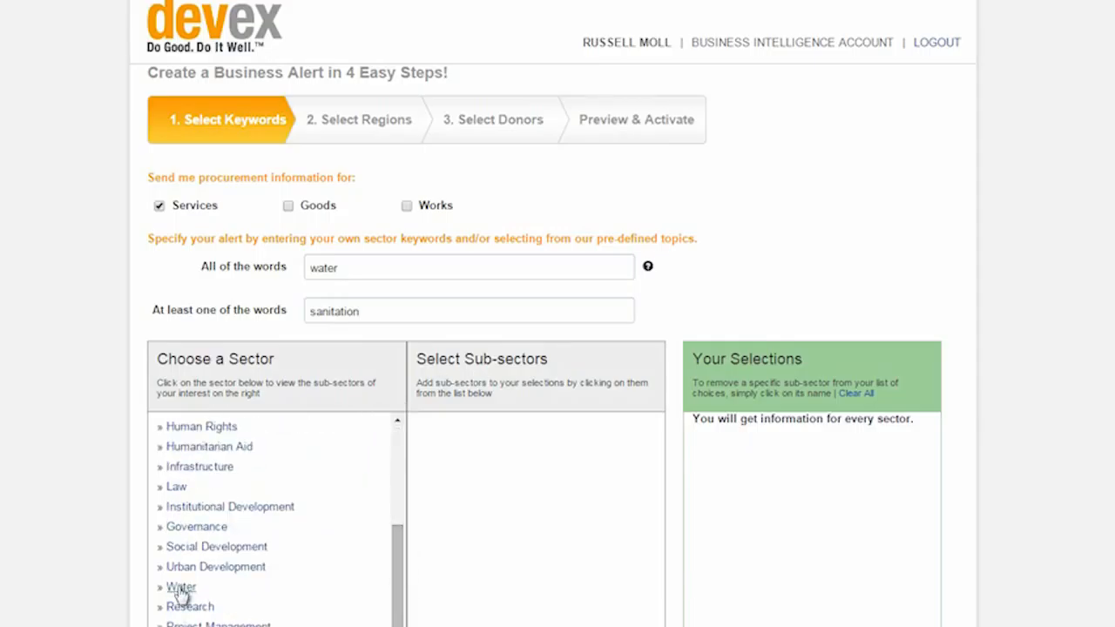
{"action": "left_click", "coordinate": [181, 587]}
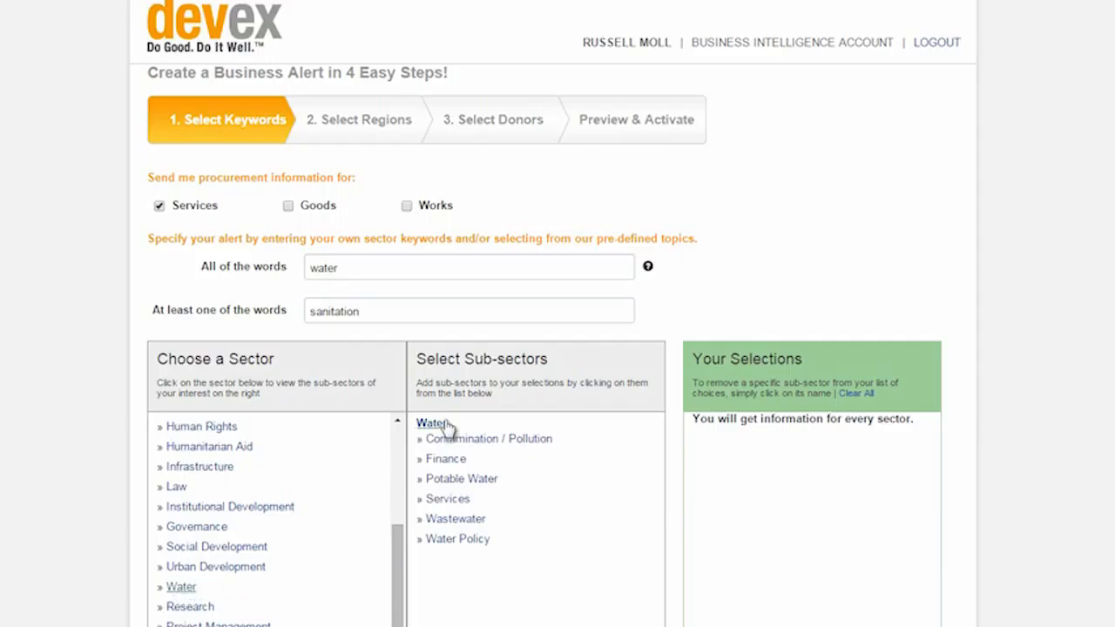
{"action": "left_click", "coordinate": [432, 423]}
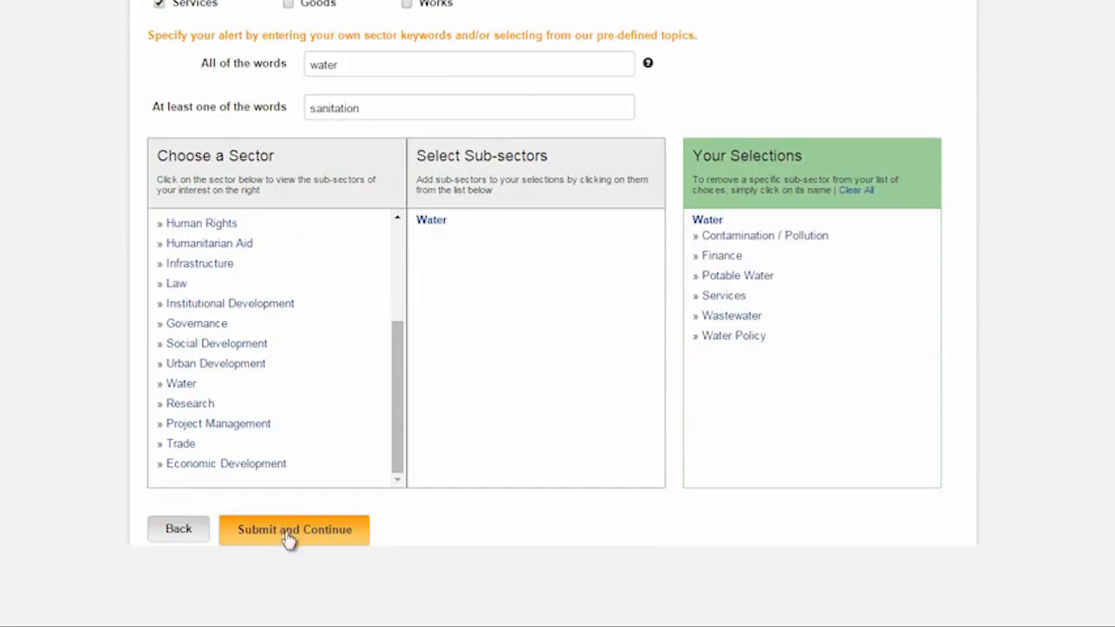
Step: Continue through regions, select all donors, and reach the Preview & Activate summary
{"action": "left_click", "coordinate": [294, 530]}
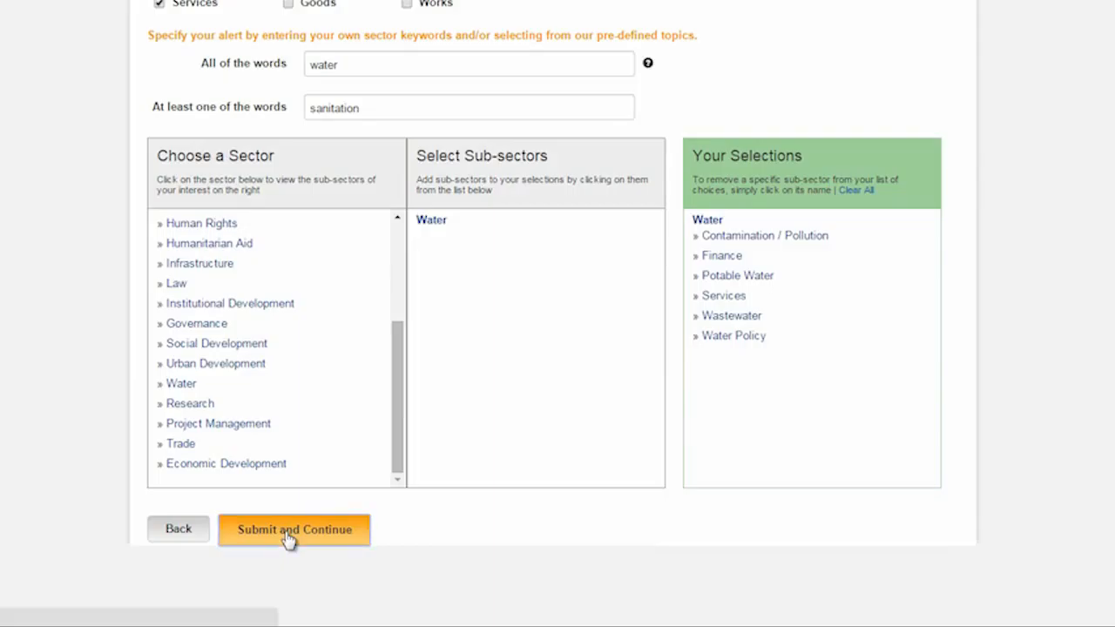
{"action": "left_click", "coordinate": [294, 529]}
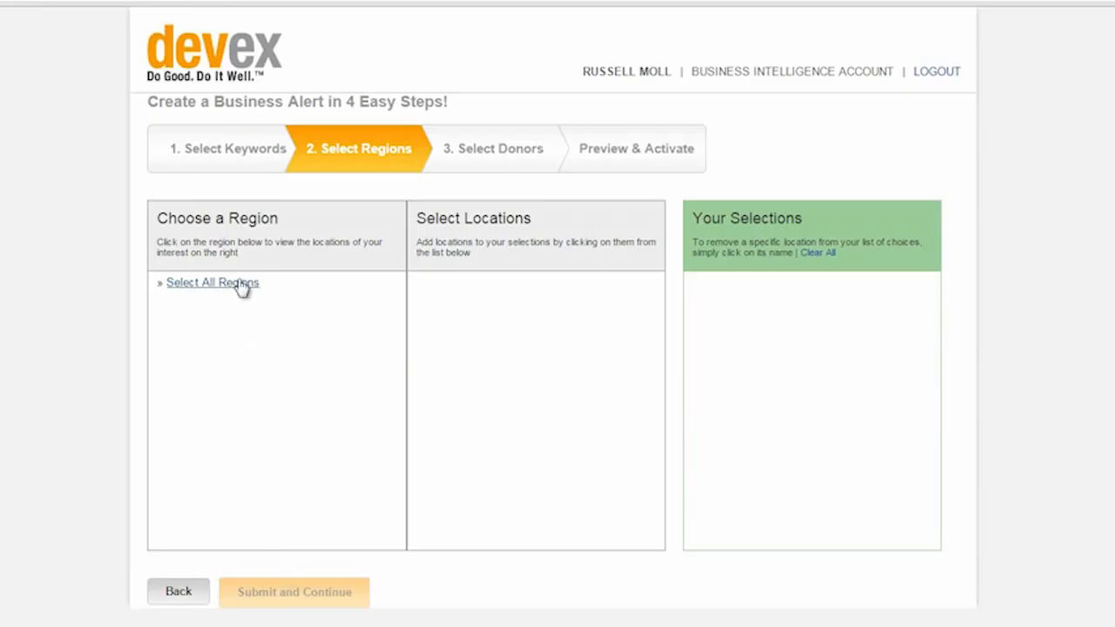
{"action": "left_click", "coordinate": [212, 282]}
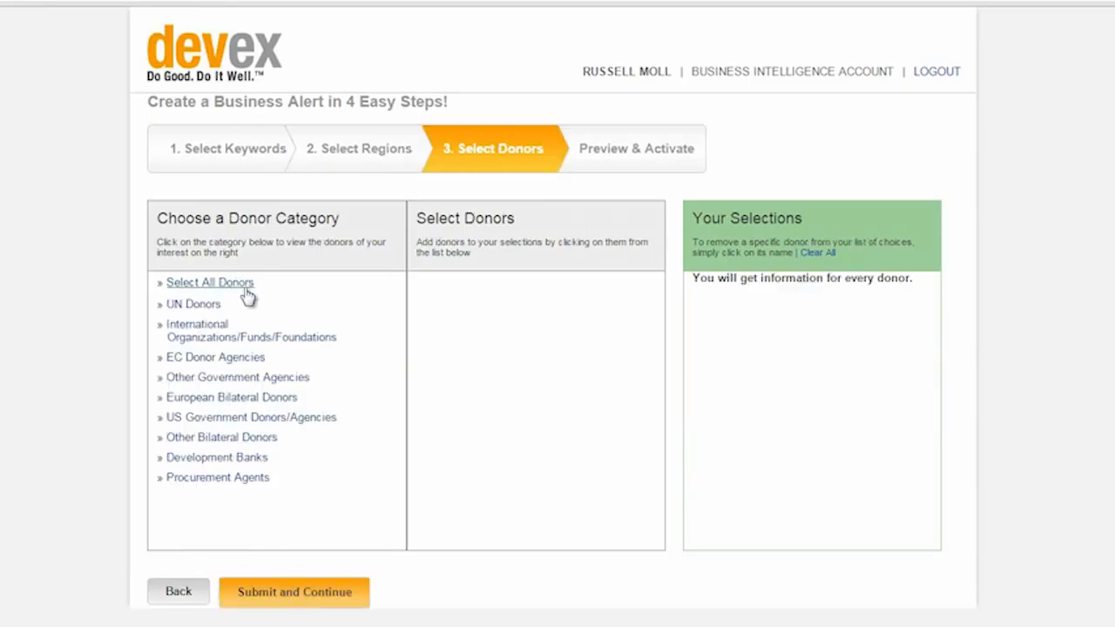
{"action": "left_click", "coordinate": [210, 281]}
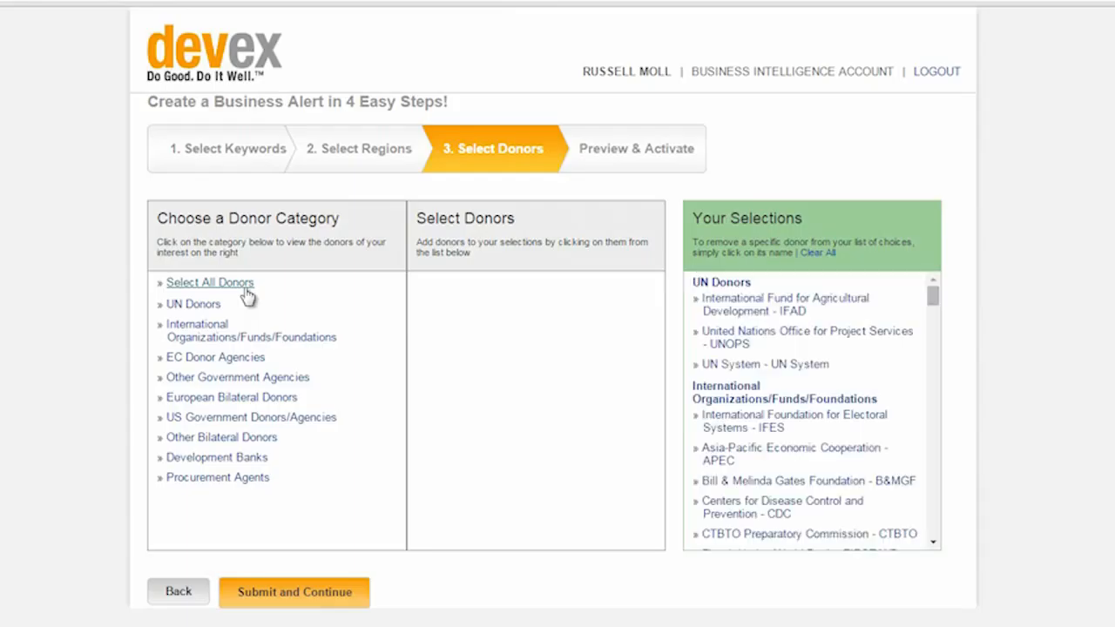
{"action": "left_click", "coordinate": [293, 591]}
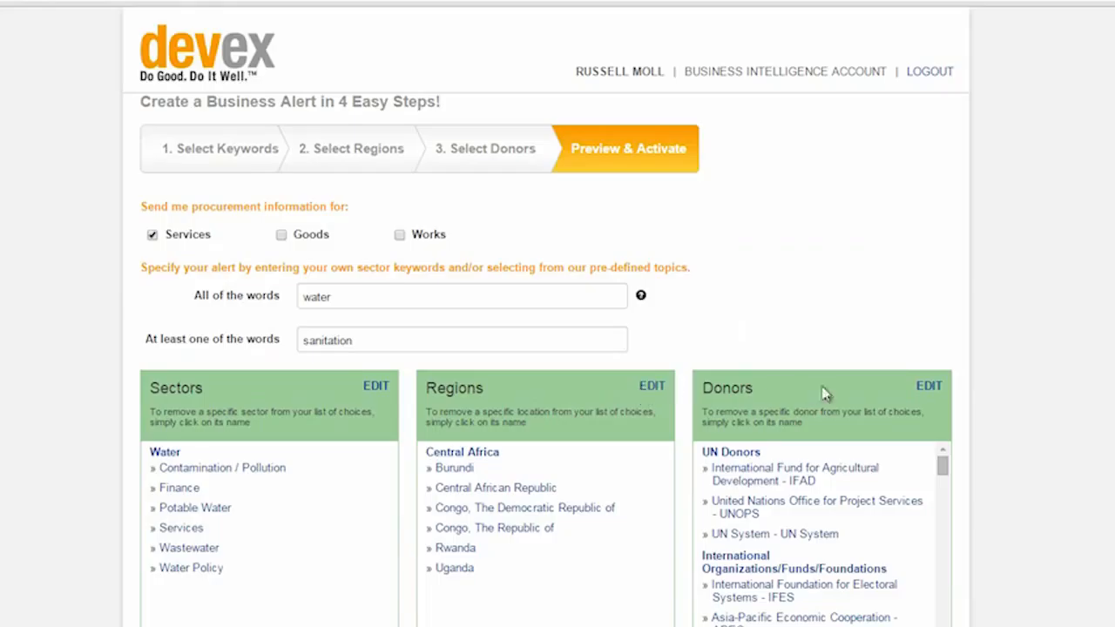
{"action": "mouse_move", "coordinate": [928, 386]}
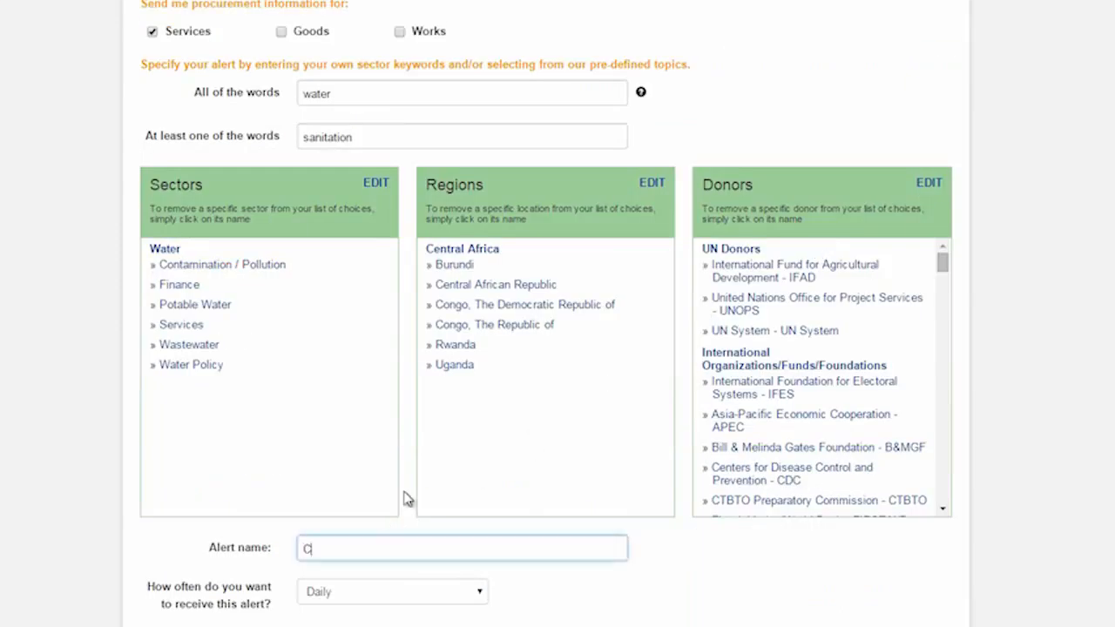
Step: Name the alert 'Central Africa Water Alert' and set its frequency to Weekly
{"action": "type", "text": "Central Africa Water Alert"}
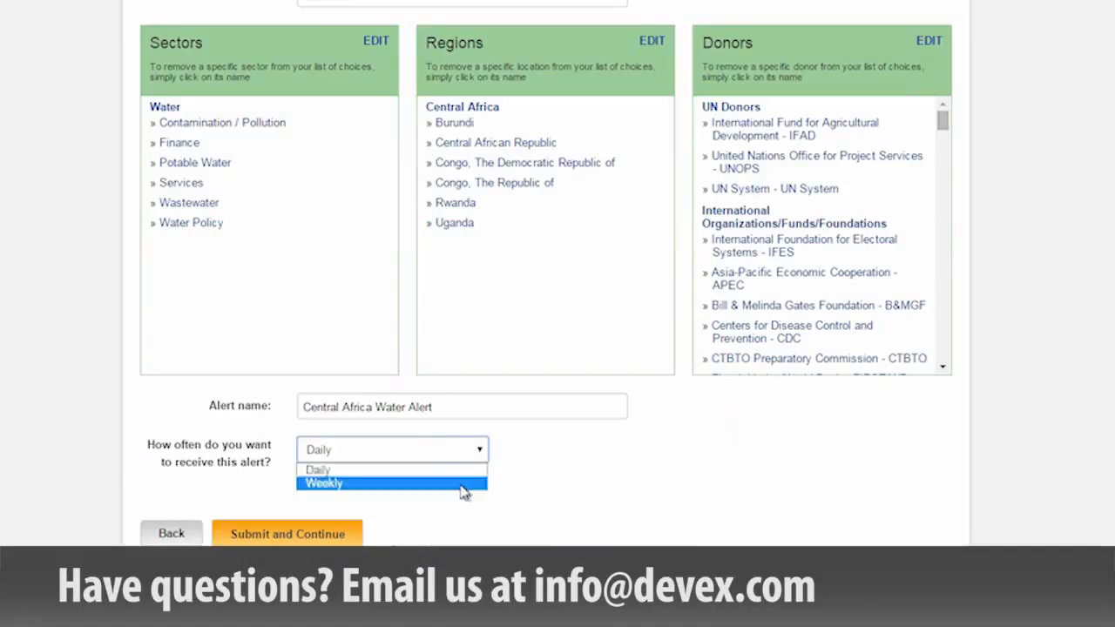
{"action": "left_click", "coordinate": [323, 482]}
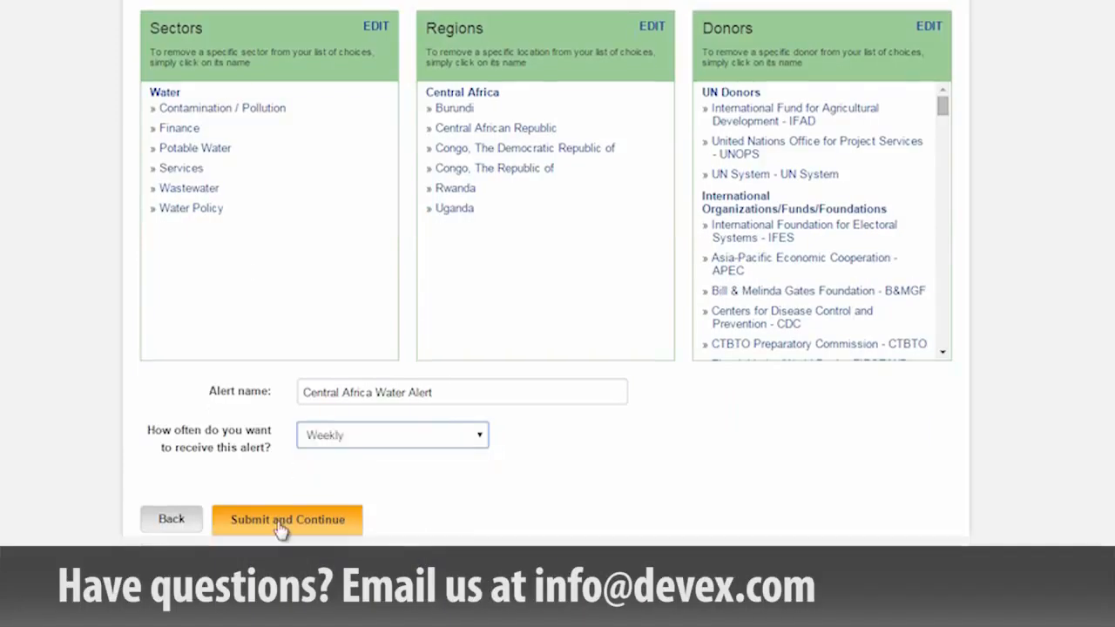